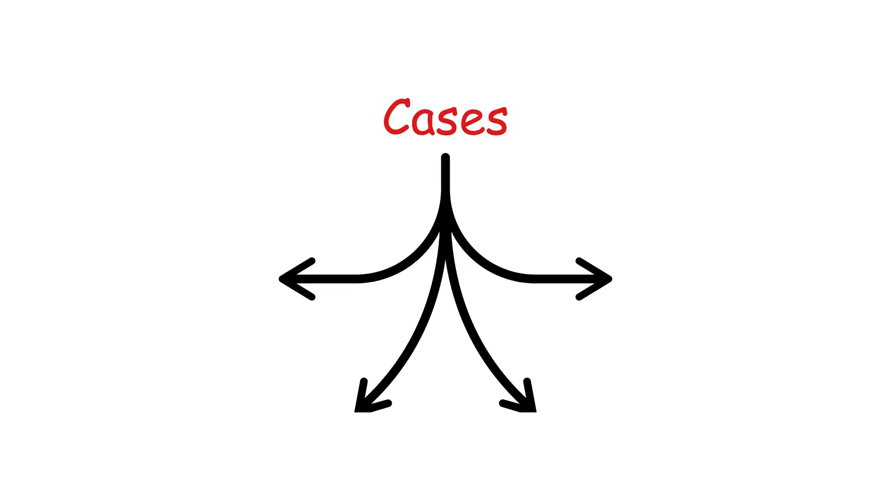
Advance past the Cases diagram to the slide working 0³ = 0 down to 0⁰ = 1
key(Right)
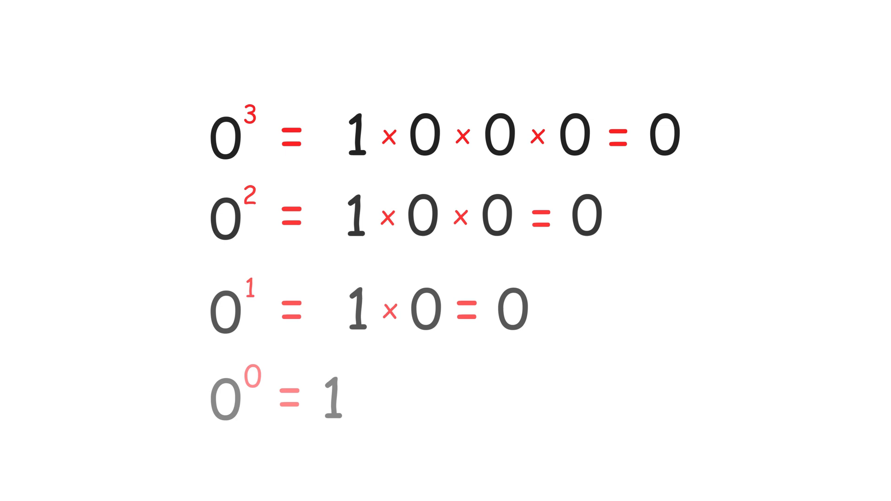